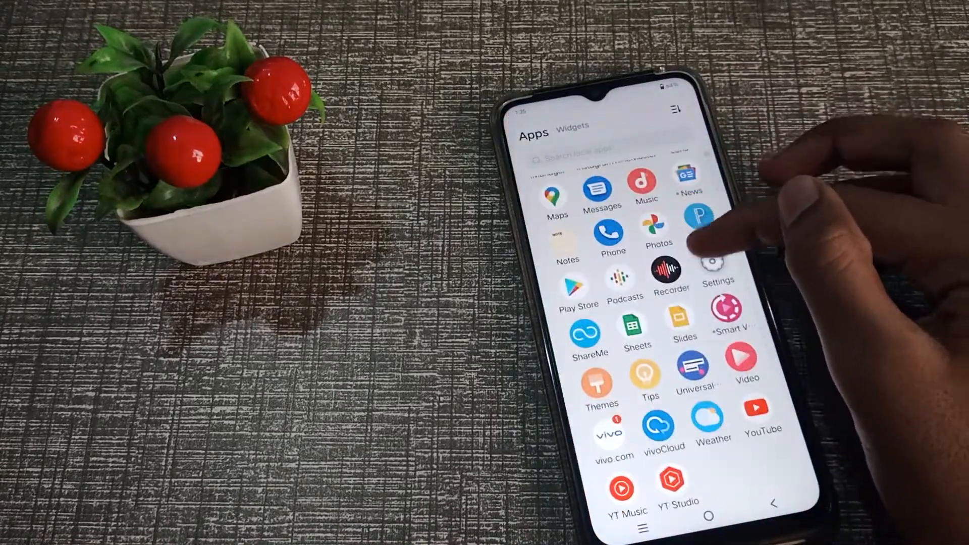
Launch Settings from the app drawer to reach the main settings list.
left_click(718, 275)
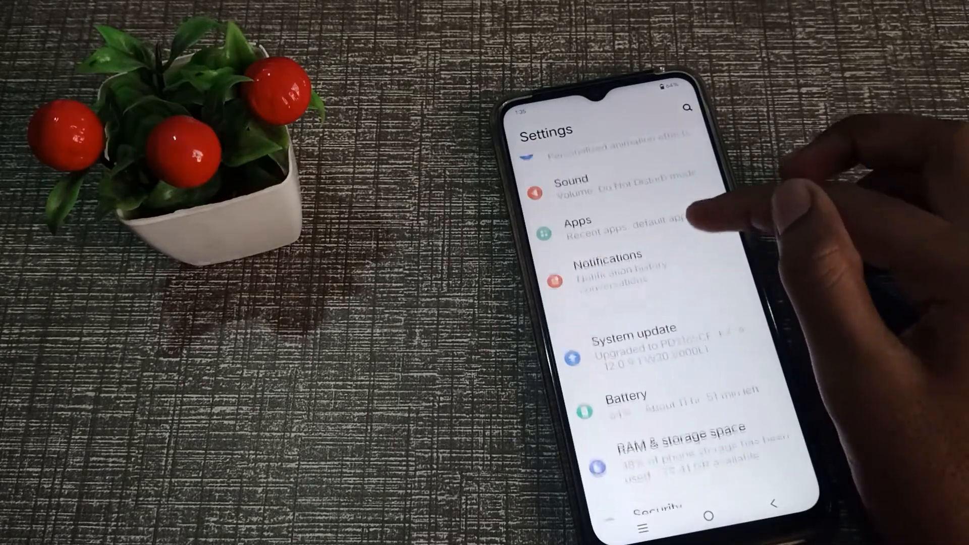
Reach About phone to view processor, RAM, Android 12 and 128 GB storage.
scroll("down", 3)
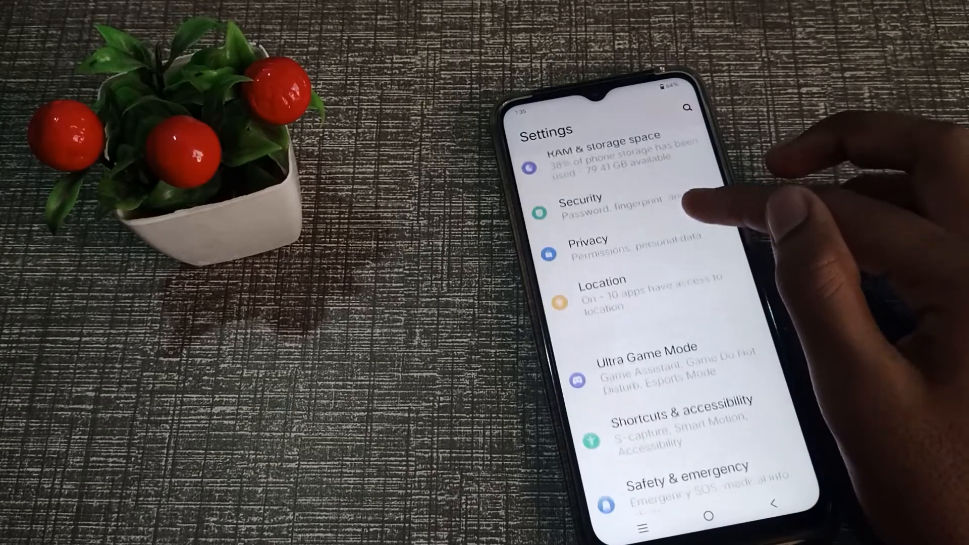
scroll("down", 3)
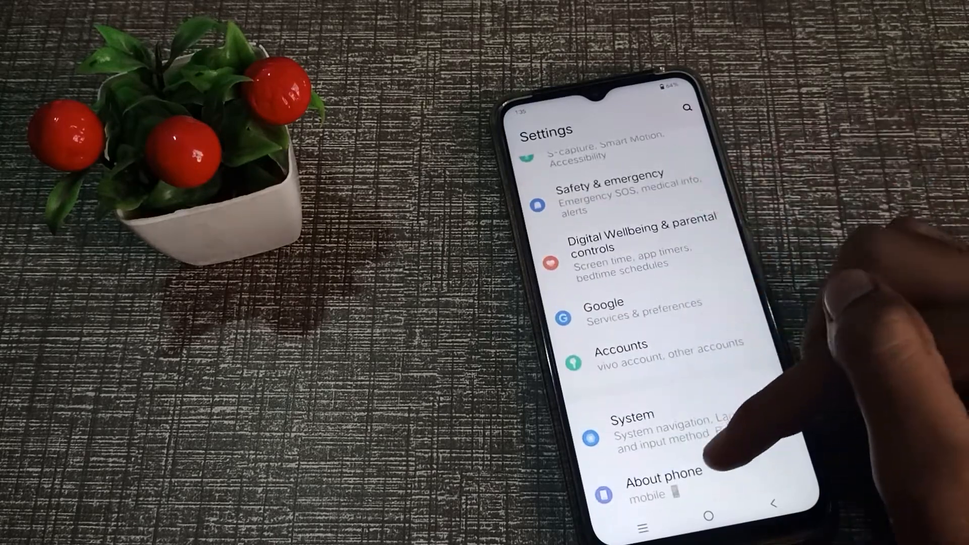
left_click(660, 483)
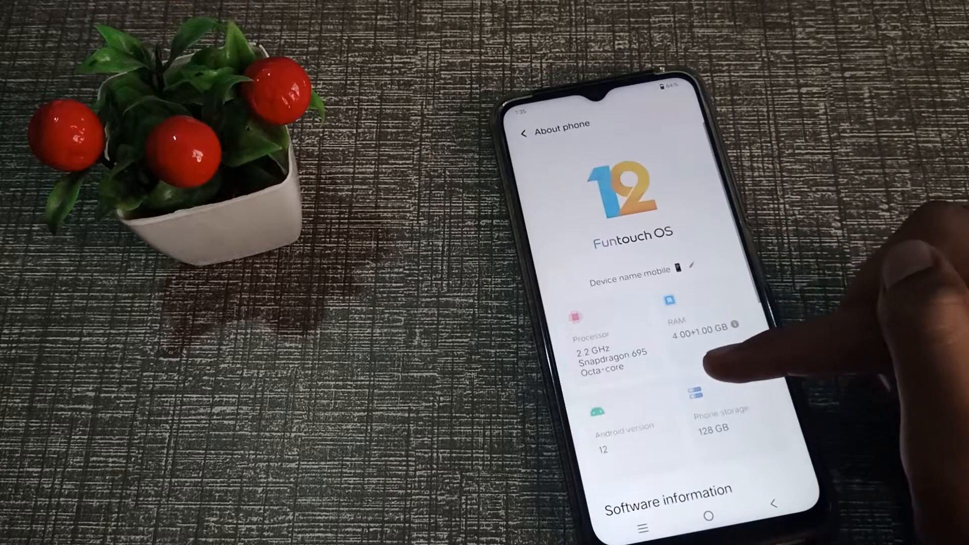